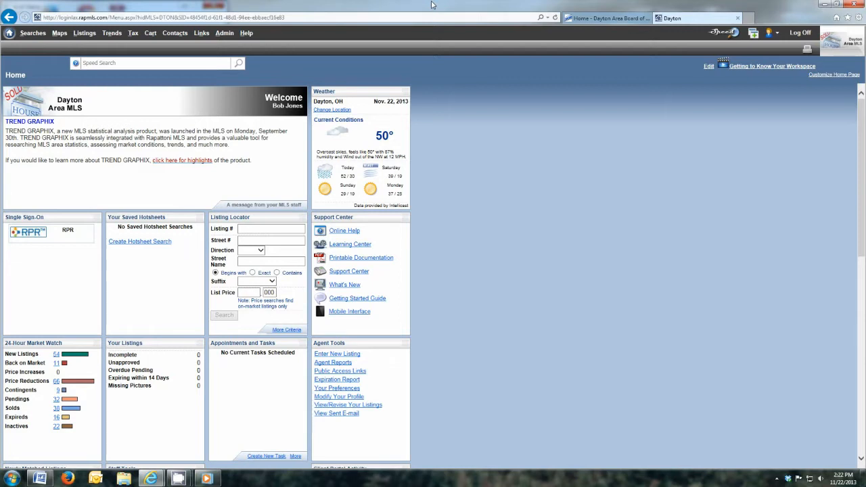
pyautogui.moveTo(598, 6)
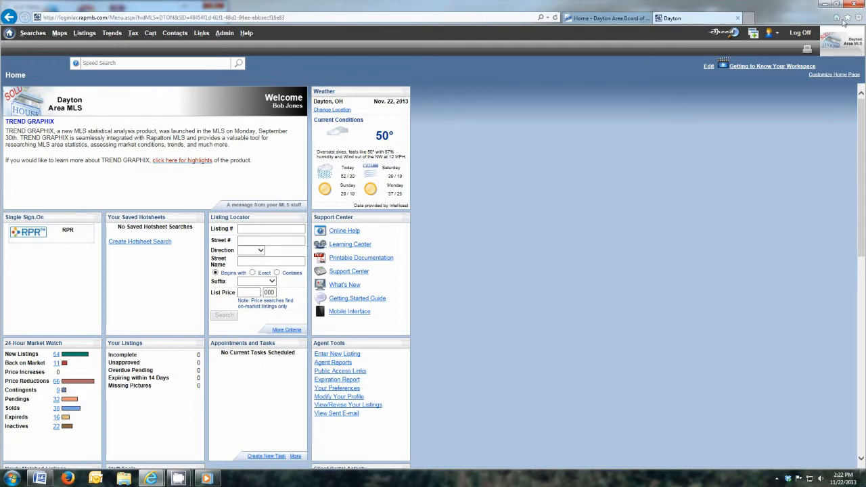
# Step: Check the Internet Explorer version information, then bring up the F12 Developer Tools
pyautogui.click(858, 16)
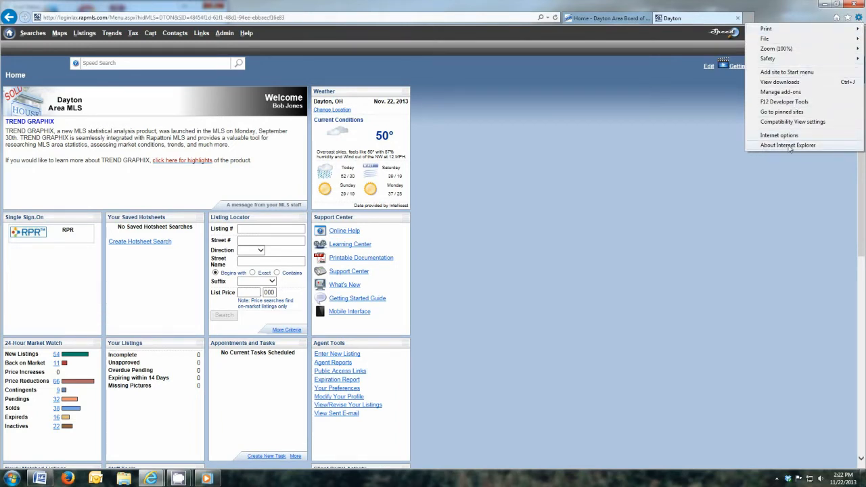
pyautogui.click(784, 145)
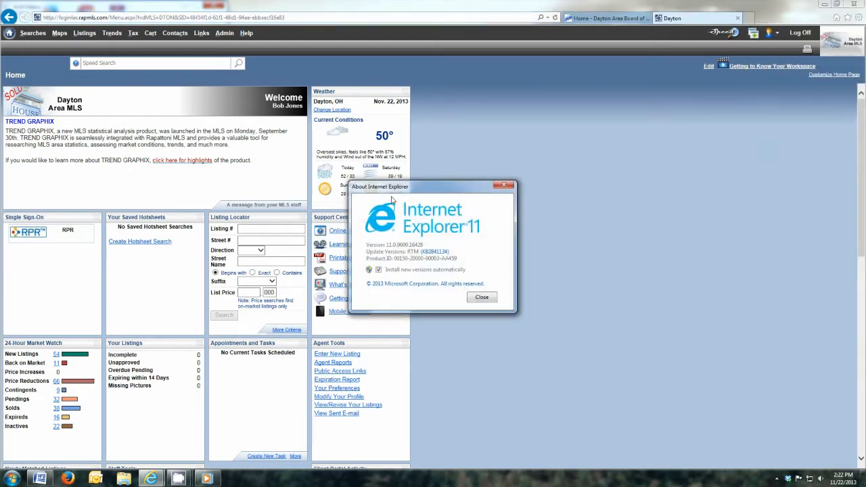
pyautogui.moveTo(467, 242)
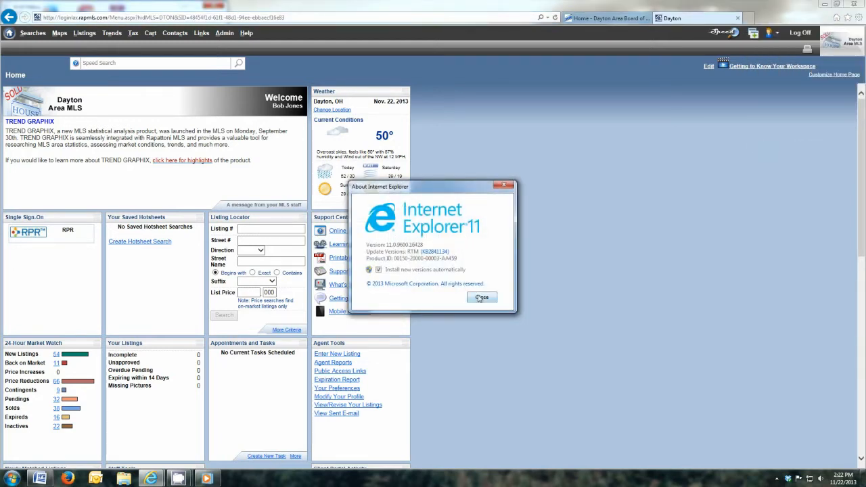
pyautogui.click(482, 297)
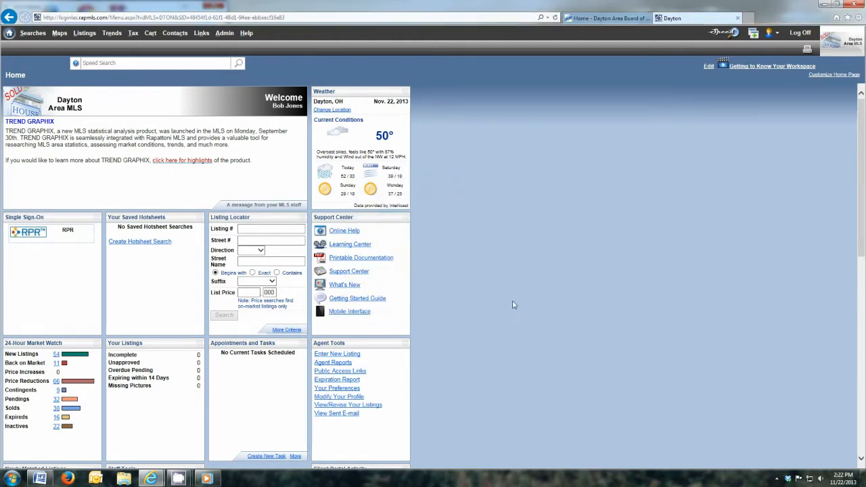
pyautogui.moveTo(527, 300)
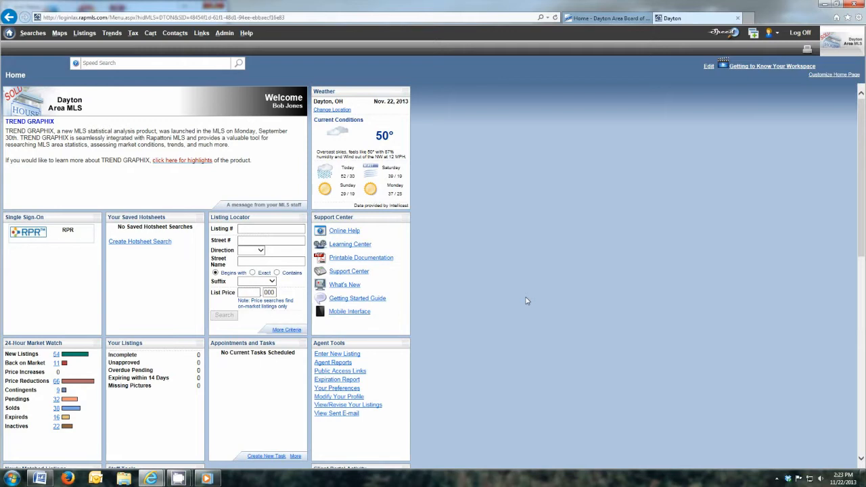
pyautogui.press('F12')
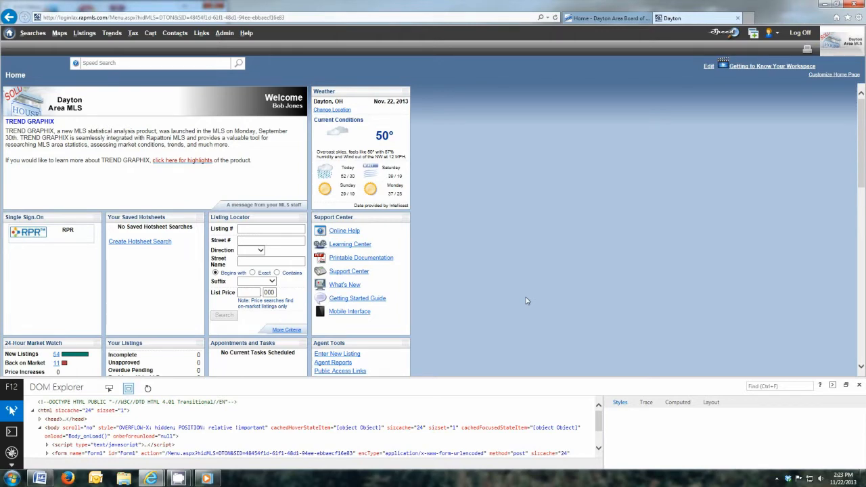
pyautogui.moveTo(287, 418)
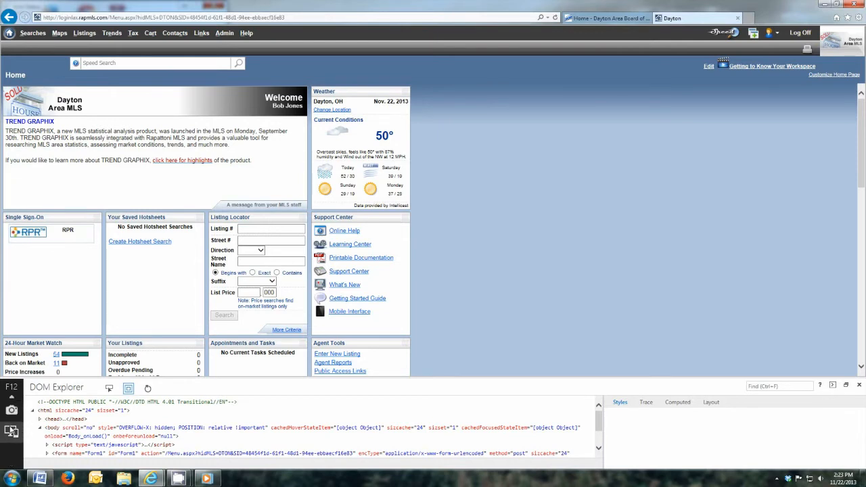
pyautogui.moveTo(12, 427)
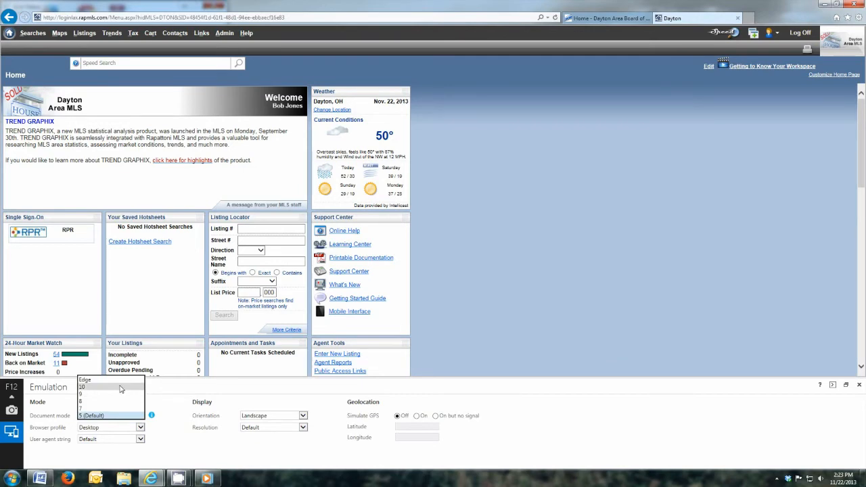
# Step: Choose document mode 10 in the Emulation settings for the Dayton MLS page
pyautogui.click(101, 395)
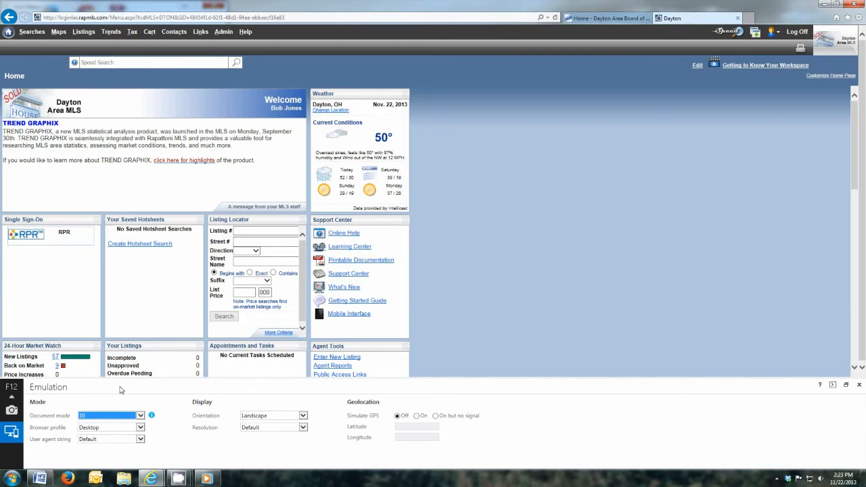
pyautogui.moveTo(191, 428)
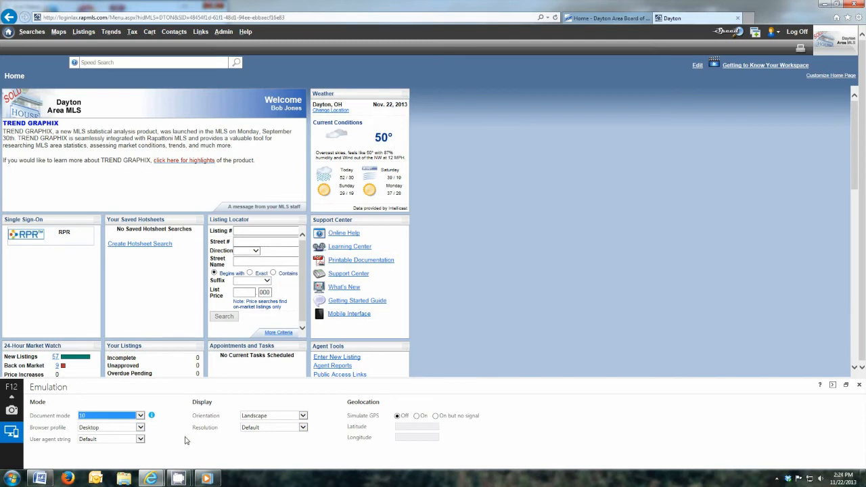
pyautogui.moveTo(516, 464)
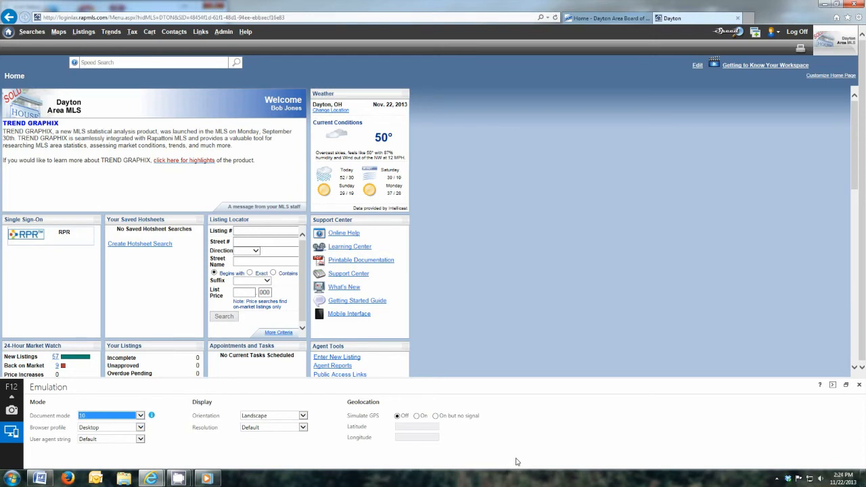
pyautogui.moveTo(544, 454)
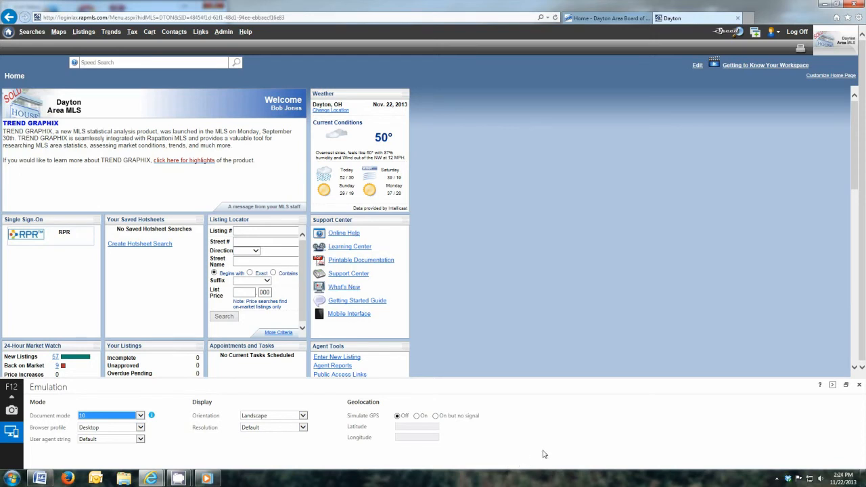
pyautogui.moveTo(680, 430)
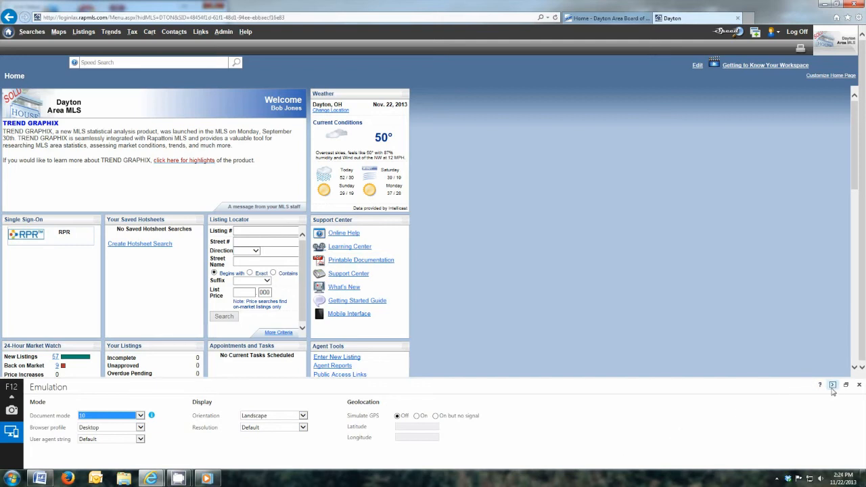
pyautogui.moveTo(845, 385)
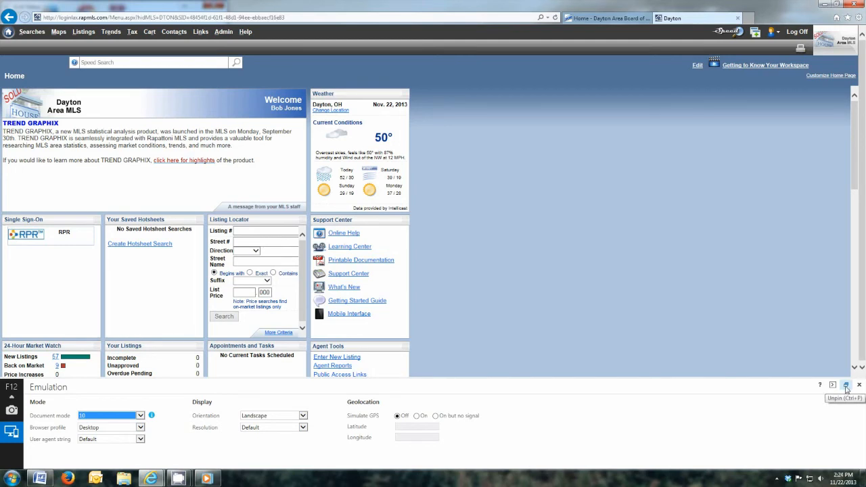
# Step: Undock the developer tools into a floating window, then minimize that window
pyautogui.click(832, 385)
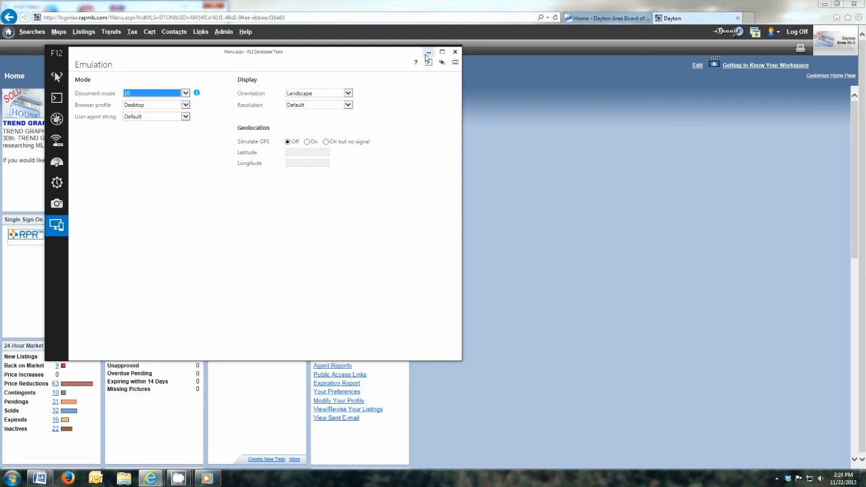
pyautogui.moveTo(427, 56)
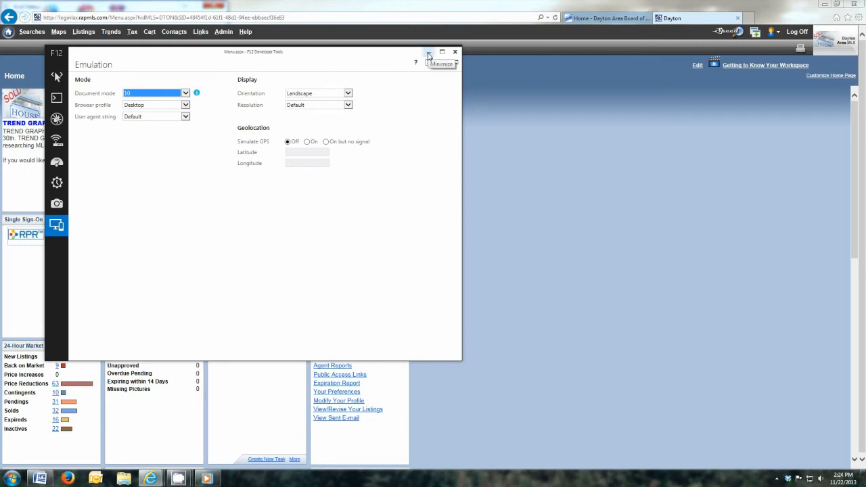
pyautogui.moveTo(429, 56)
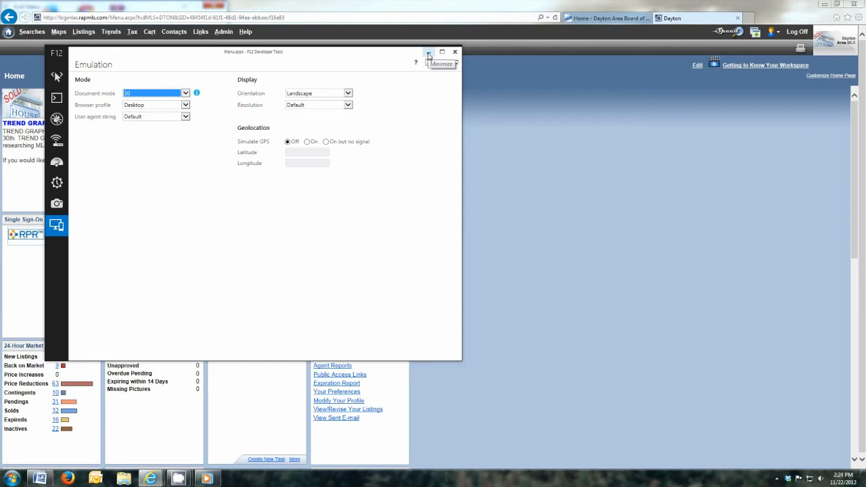
pyautogui.click(454, 52)
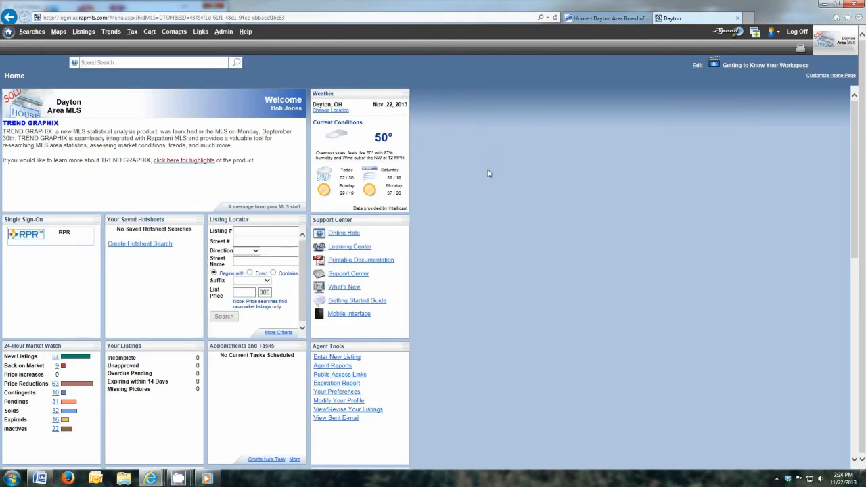
pyautogui.moveTo(487, 242)
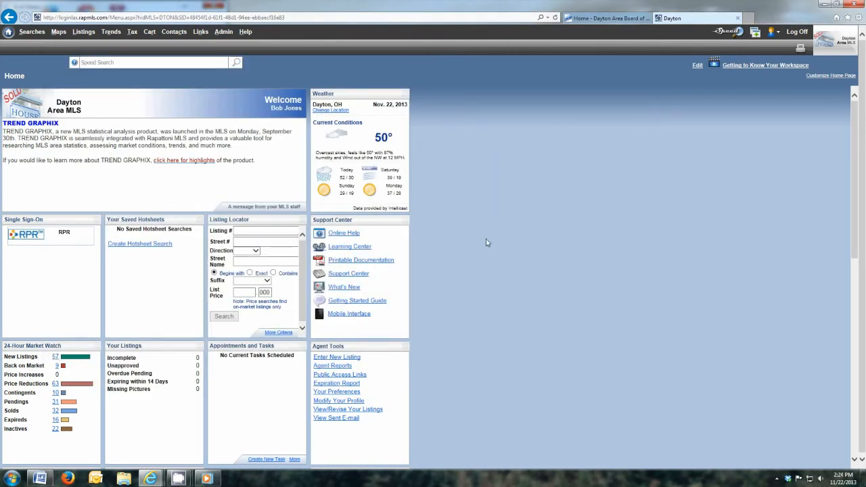